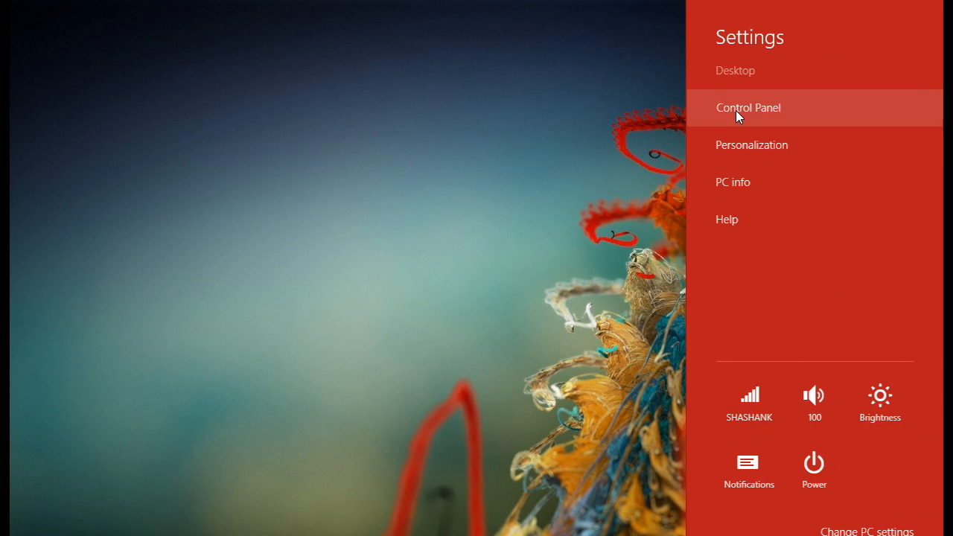
Step: Search Control Panel for 'Disk Management'
left_click(749, 107)
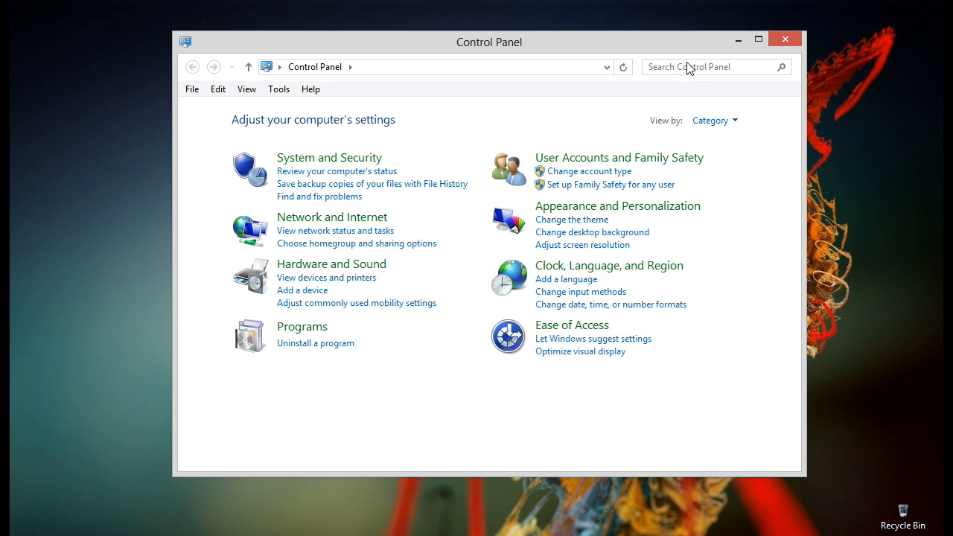
type("Disk Management")
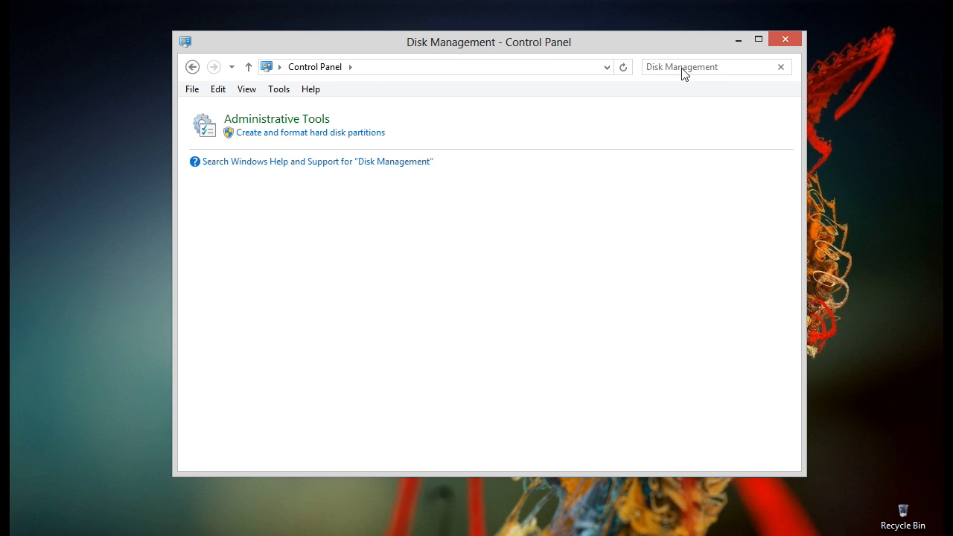
mouse_move(244, 243)
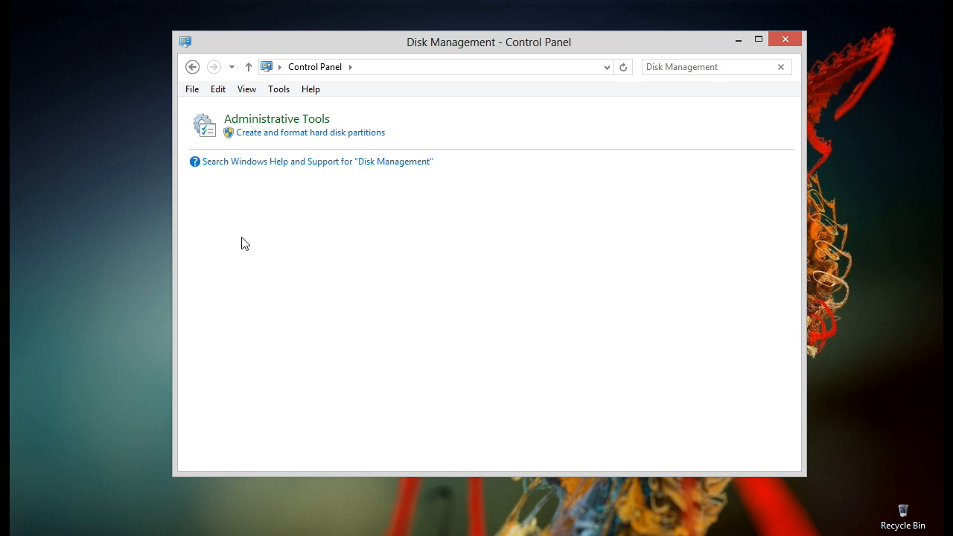
mouse_move(318, 137)
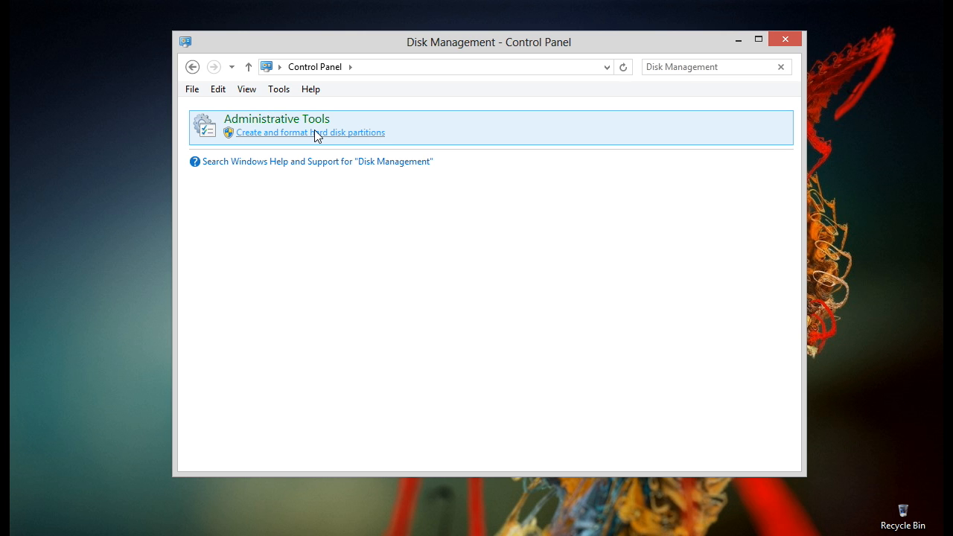
Step: Open the 'Create and format hard disk partitions' console
left_click(310, 133)
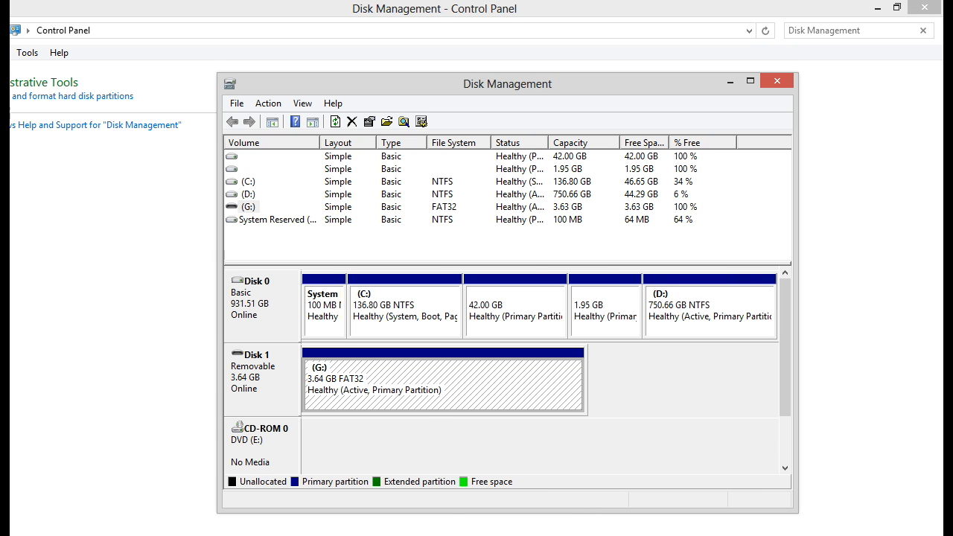
mouse_move(421, 401)
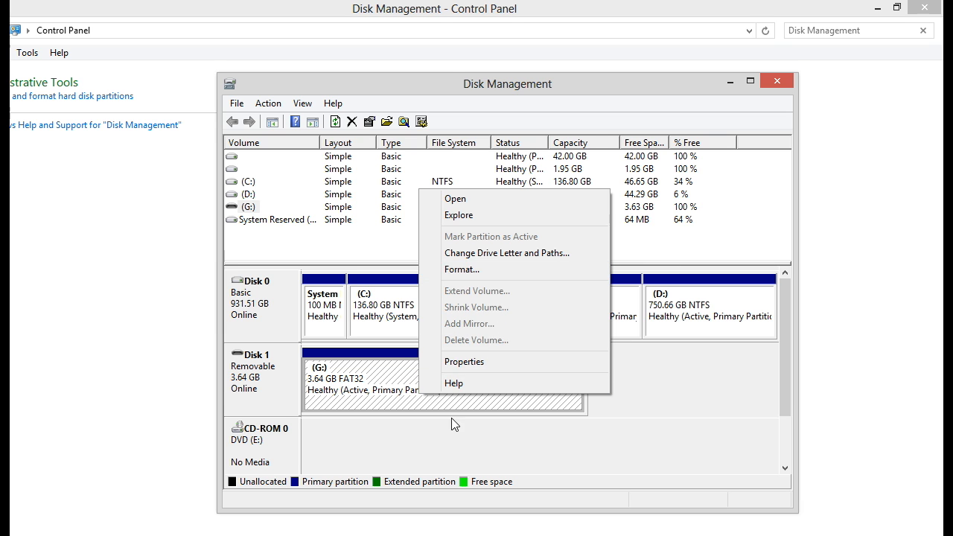
Step: Change the removable drive's letter from G: to A: and close Disk Management
left_click(506, 252)
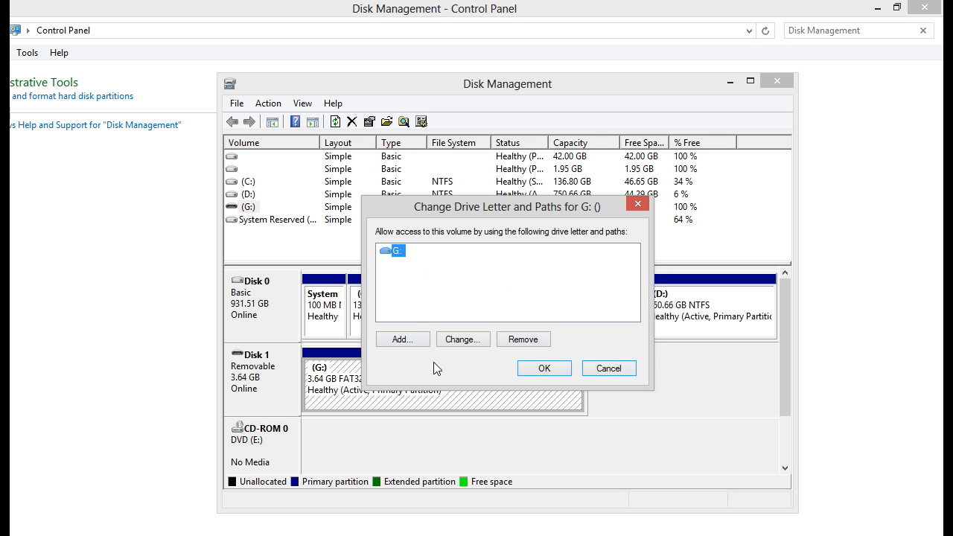
mouse_move(419, 315)
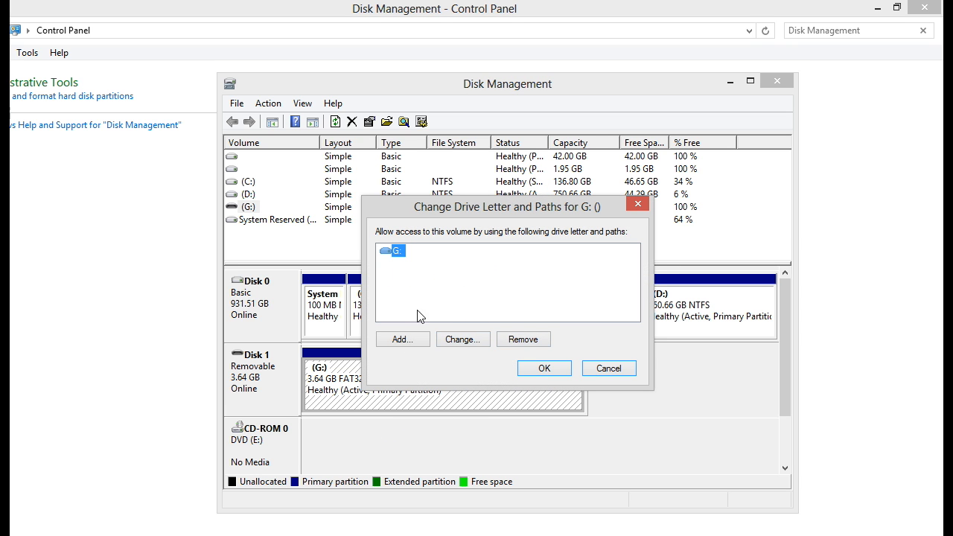
left_click(463, 339)
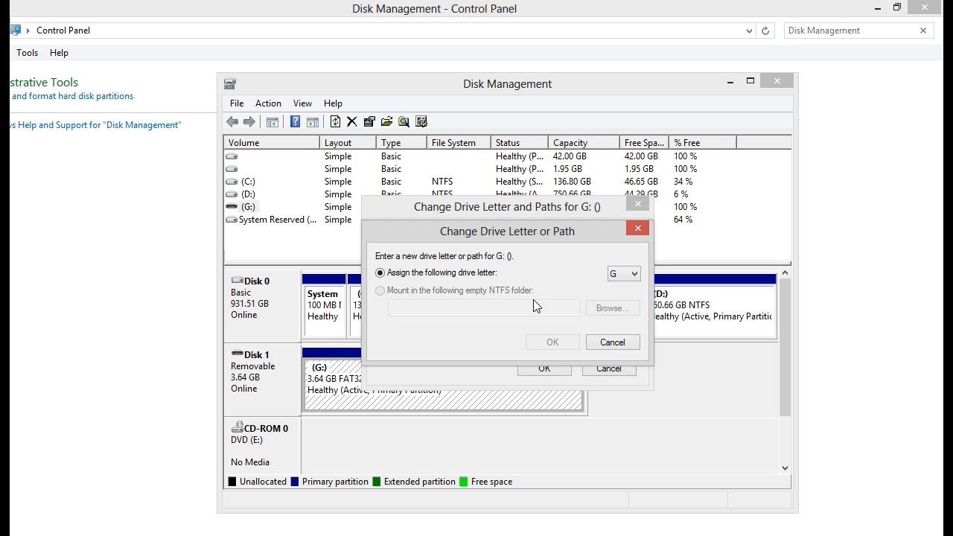
left_click(635, 274)
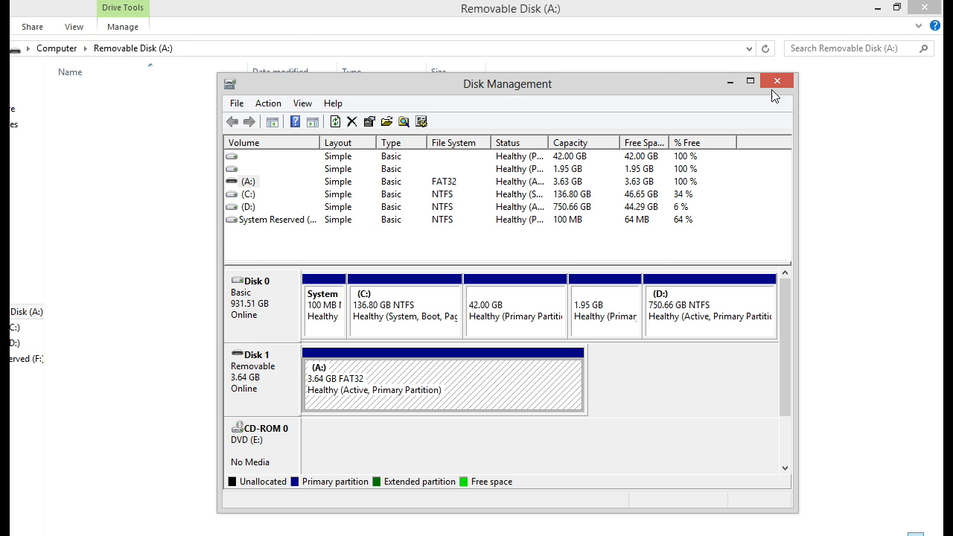
left_click(777, 81)
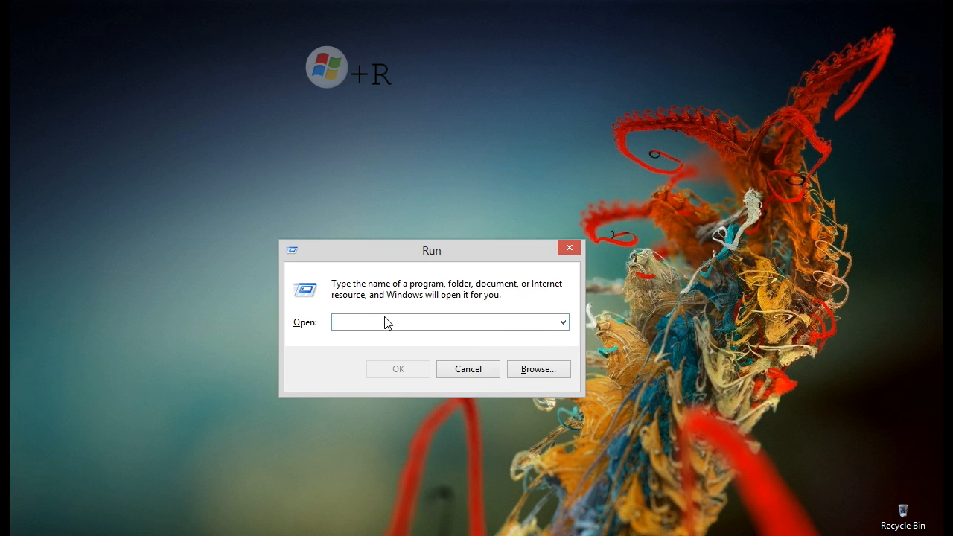
Step: Run syskey from the Run dialog
type("syskey")
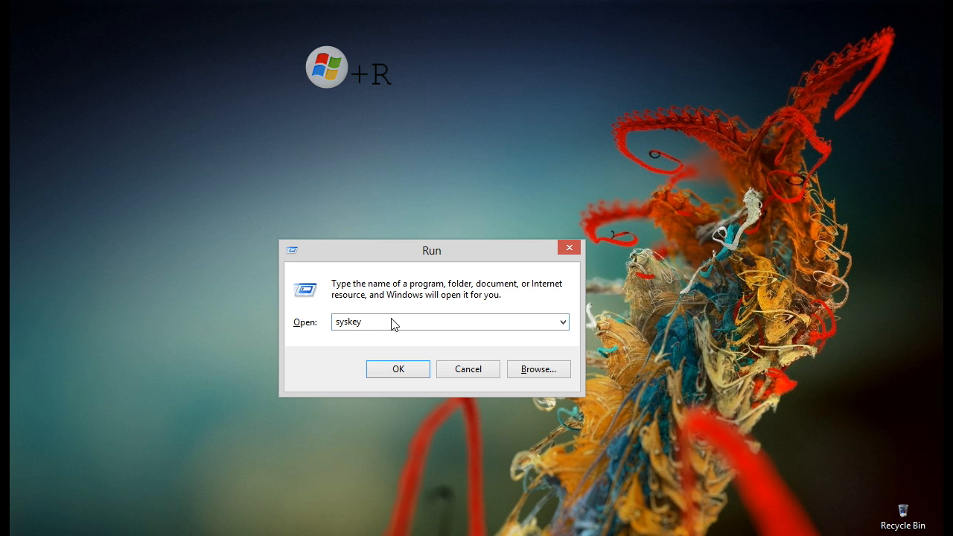
left_click(397, 369)
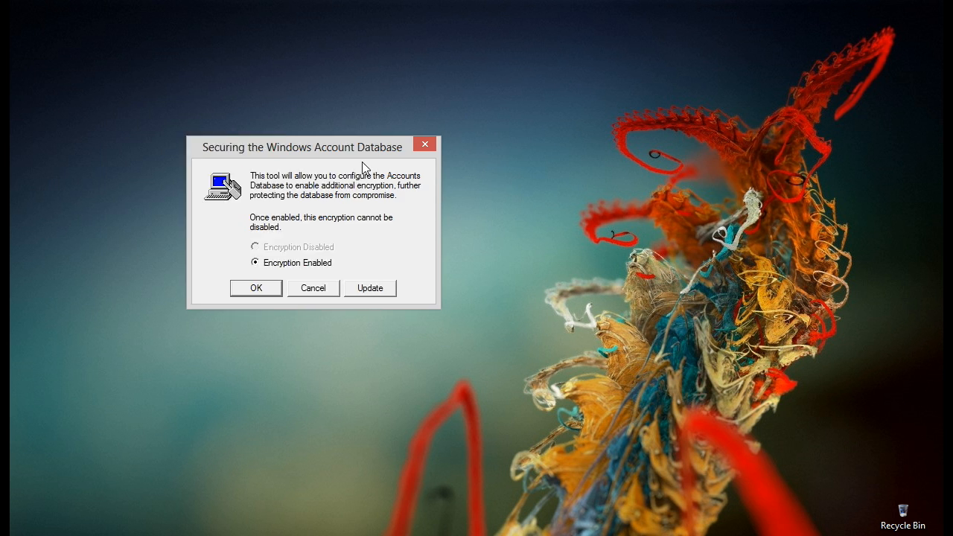
Step: Set SysKey to store the startup key on floppy disk and confirm
left_click_drag(302, 147, 400, 158)
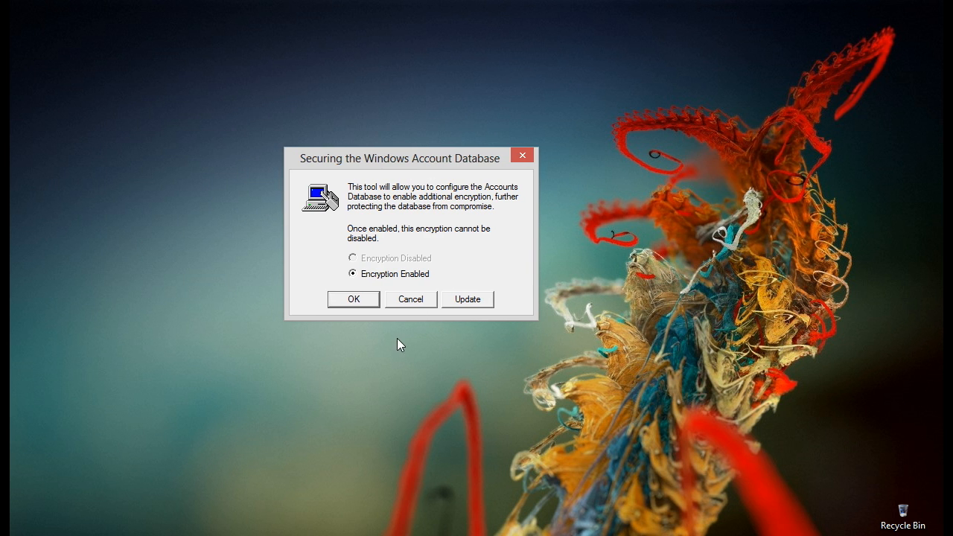
left_click(467, 299)
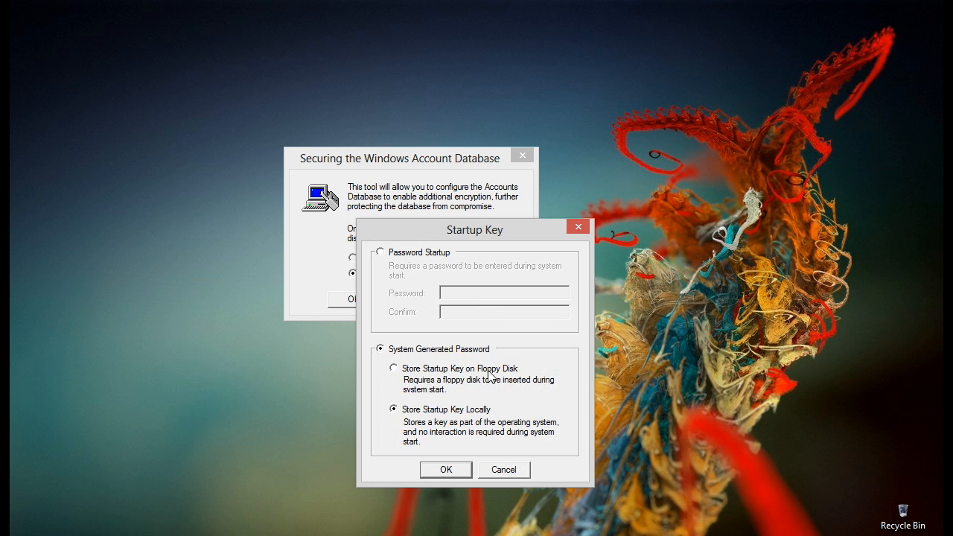
left_click_drag(474, 229, 463, 132)
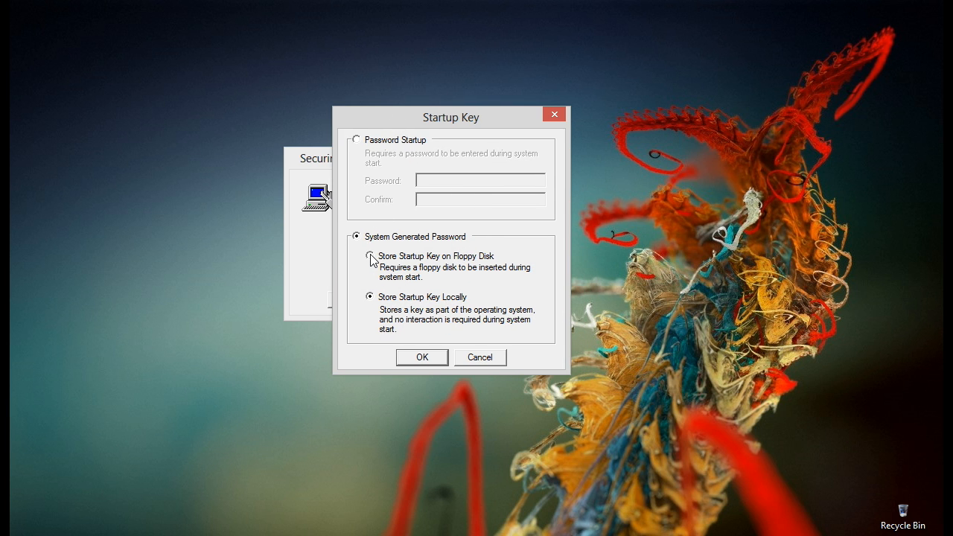
left_click(356, 256)
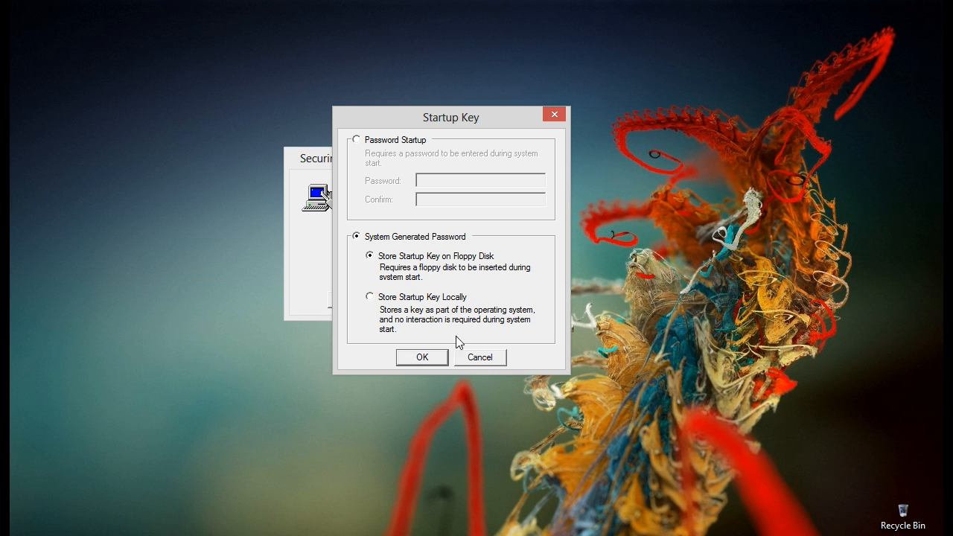
left_click(422, 357)
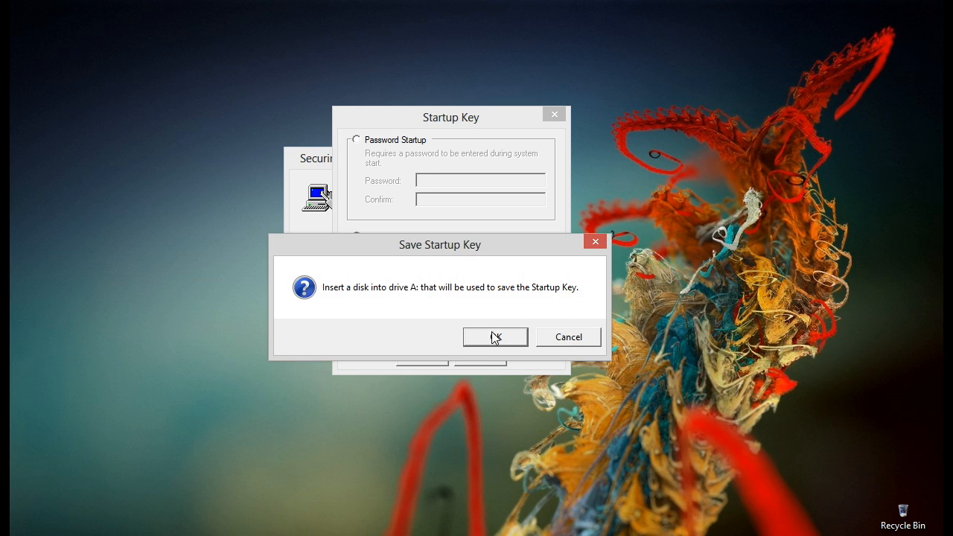